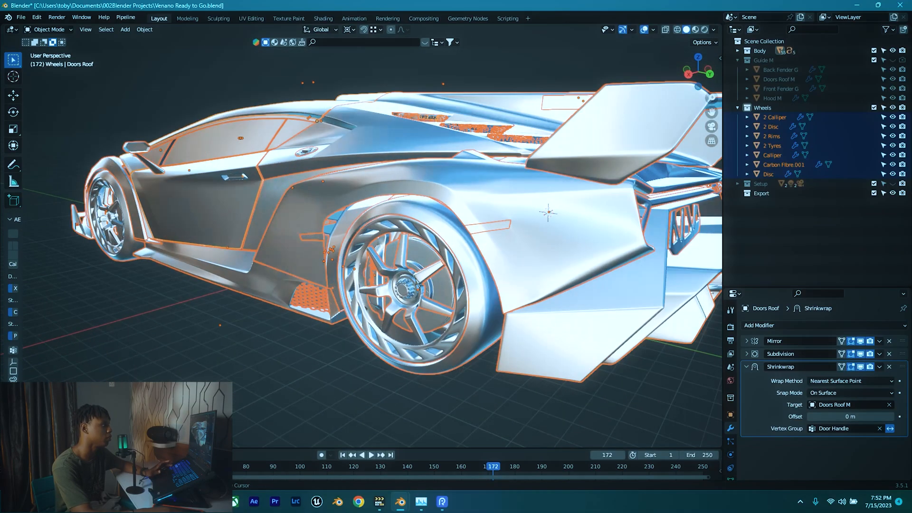
# Hide the Wheels collection in the Outliner so only the car body stays visible.
pyautogui.click(772, 127)
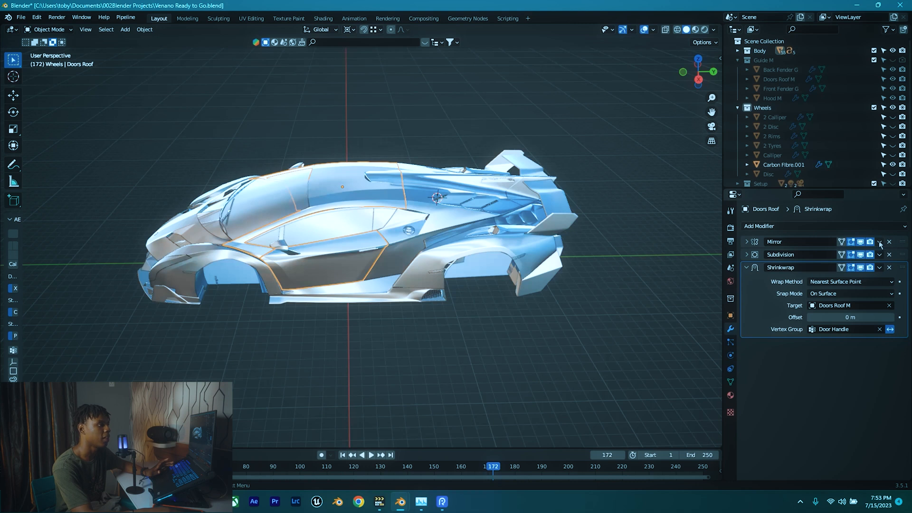
pyautogui.moveTo(889, 228)
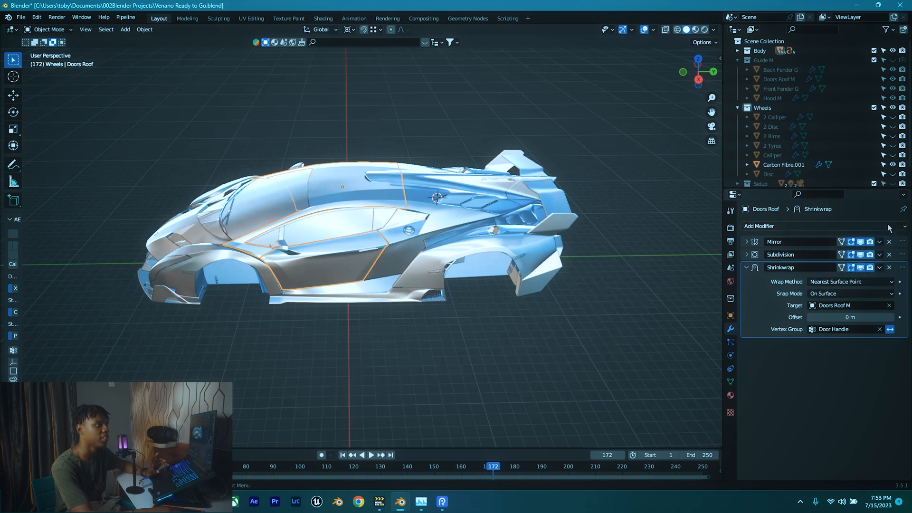
# Convert the selected body parts to mesh, applying their Mirror, Subdivision and Shrinkwrap modifiers.
pyautogui.click(783, 165)
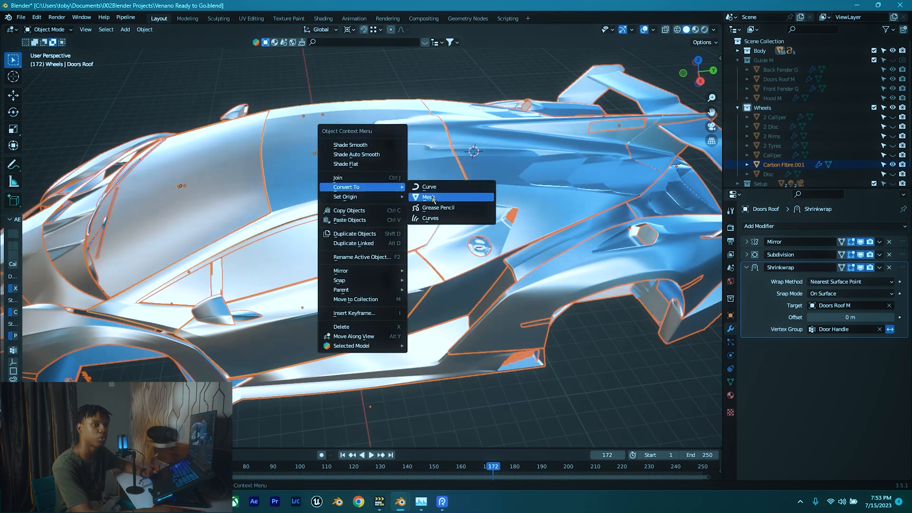
pyautogui.moveTo(552, 211)
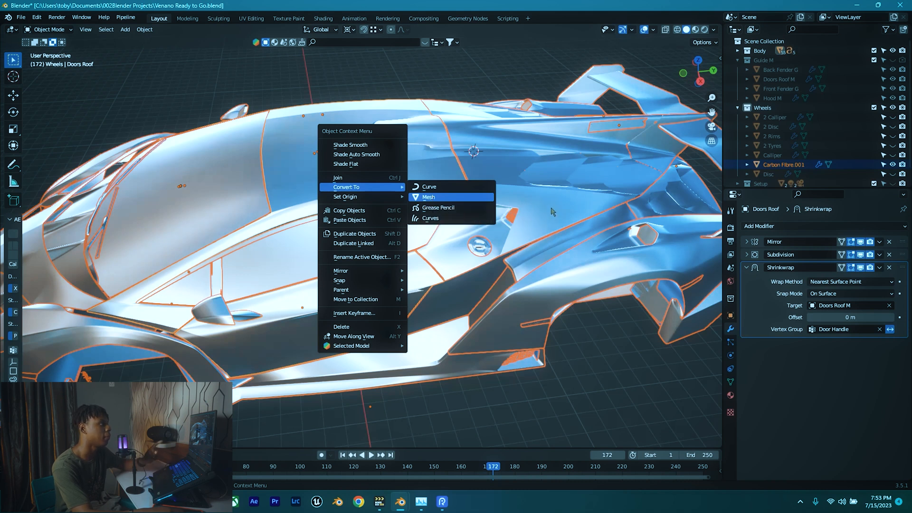
pyautogui.click(428, 197)
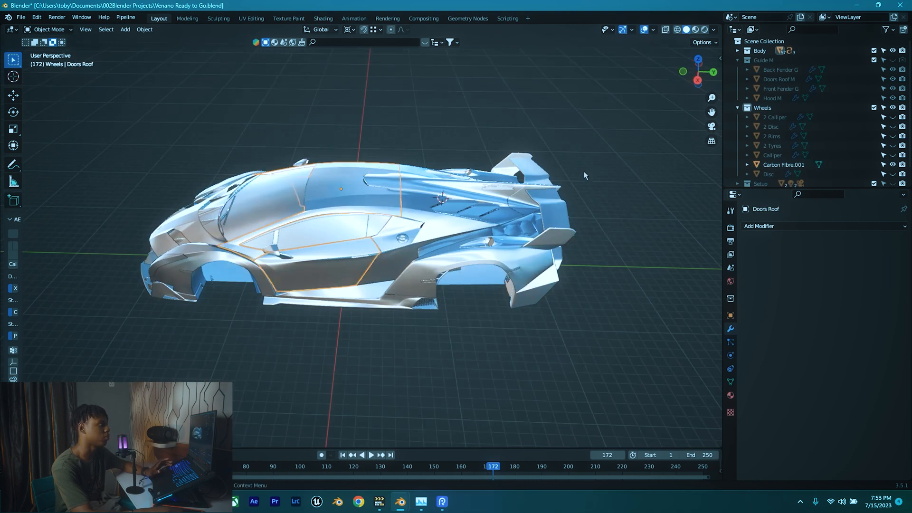
pyautogui.moveTo(628, 152)
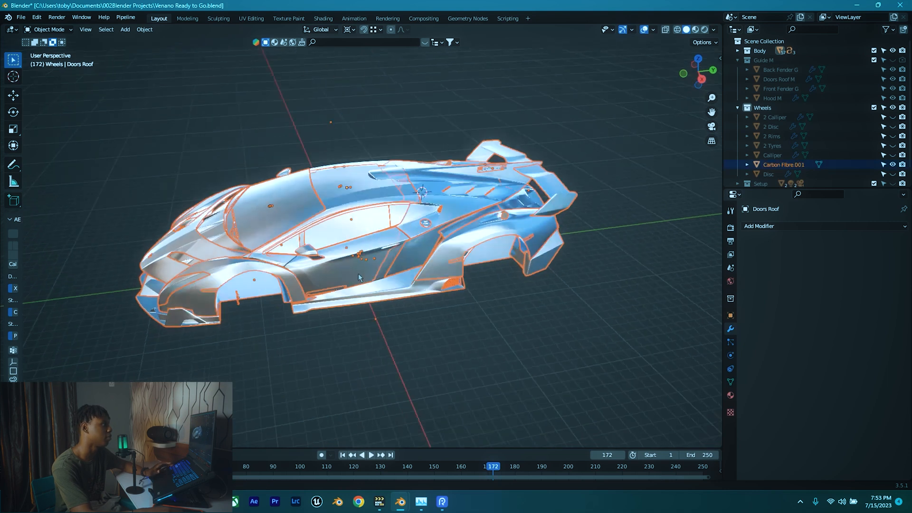
# Join all the car body objects into one single mesh with Ctrl+J.
pyautogui.scroll(3)
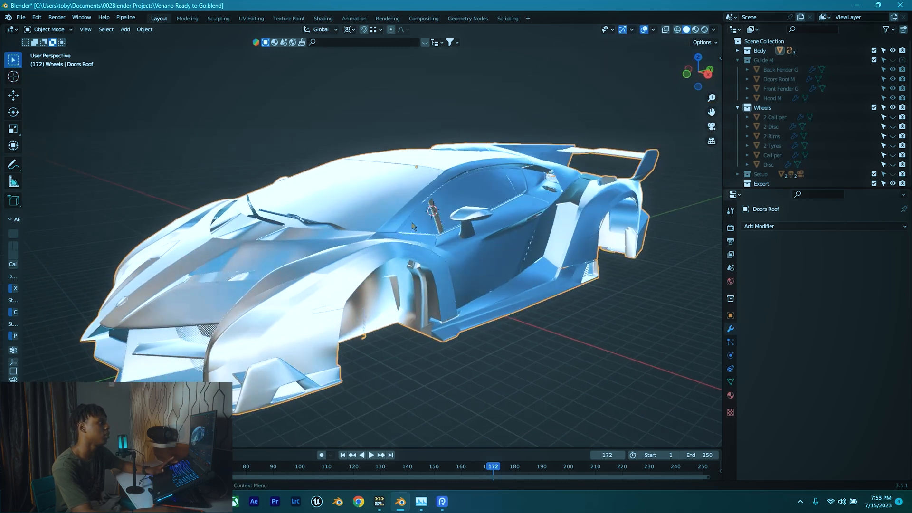
# In Edit Mode, separate the selected Lamborghini logo geometry into its own object via P > Selection.
pyautogui.press('Tab')
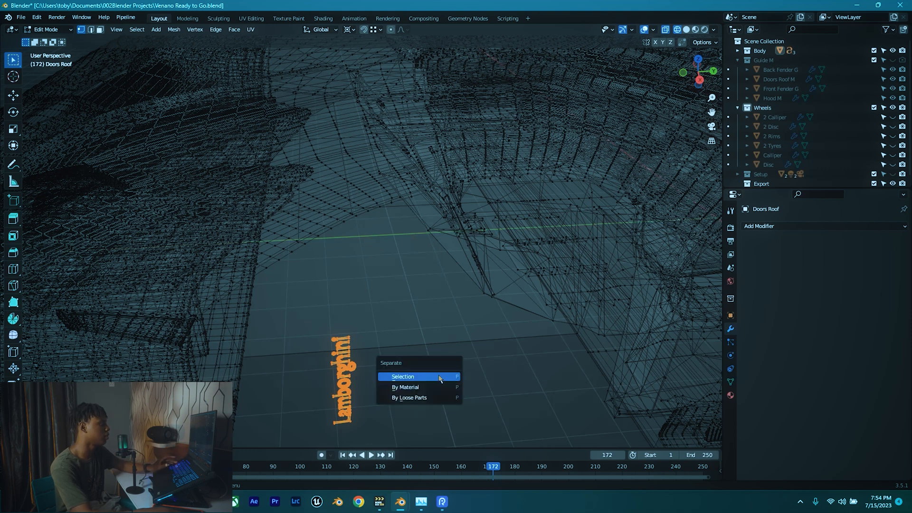
pyautogui.click(402, 376)
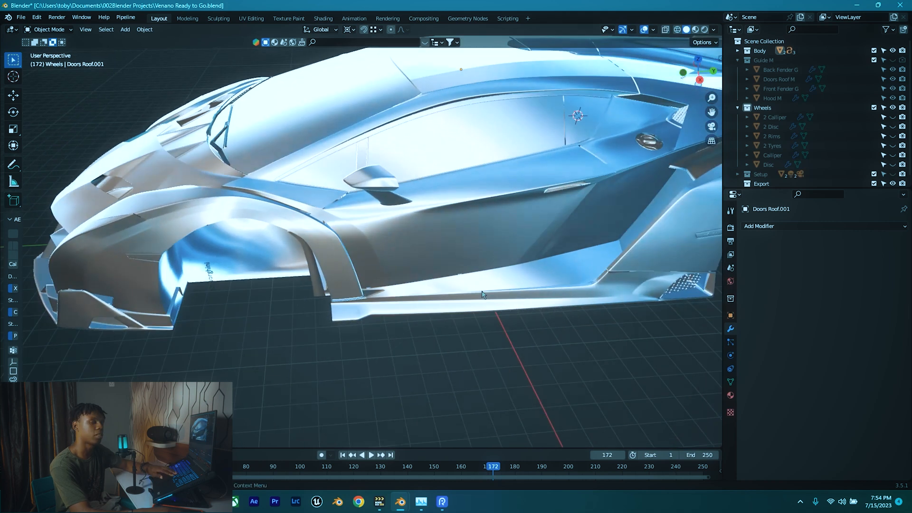
pyautogui.click(481, 294)
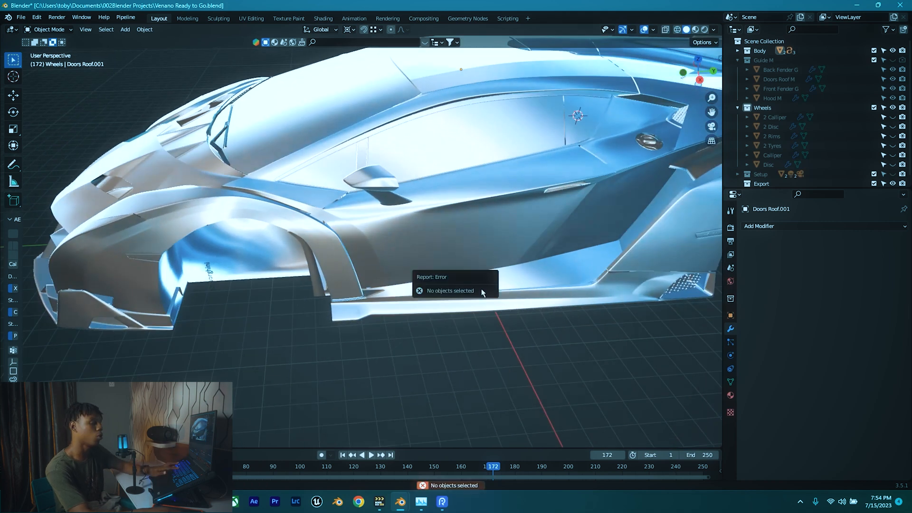